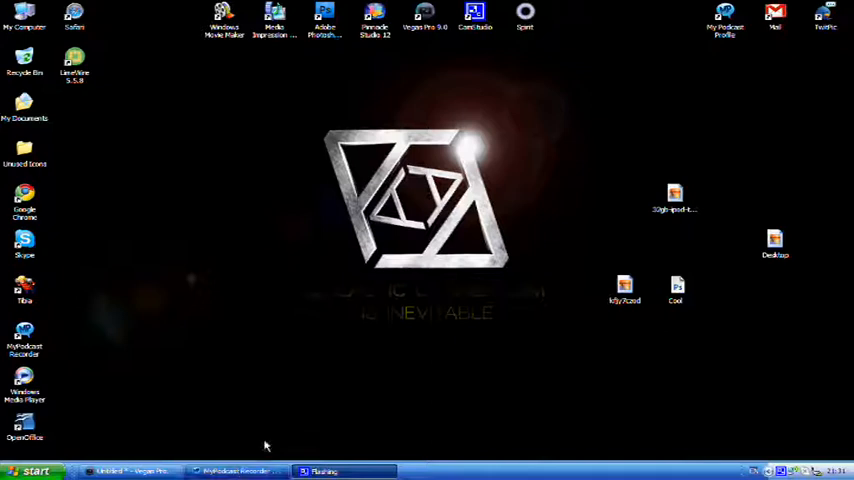
mouse_move(292, 428)
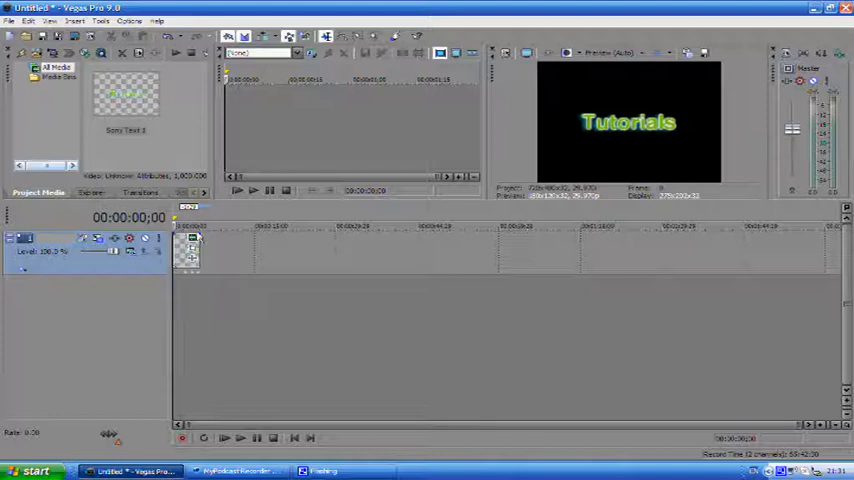
mouse_move(624, 198)
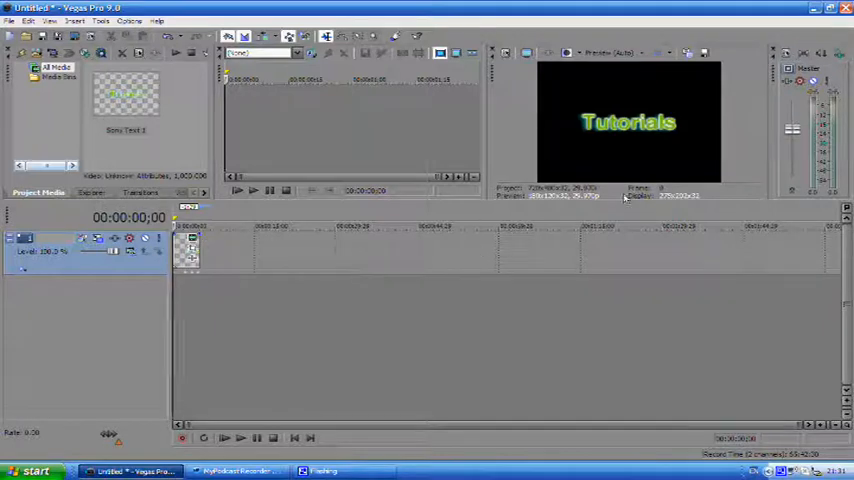
mouse_move(612, 168)
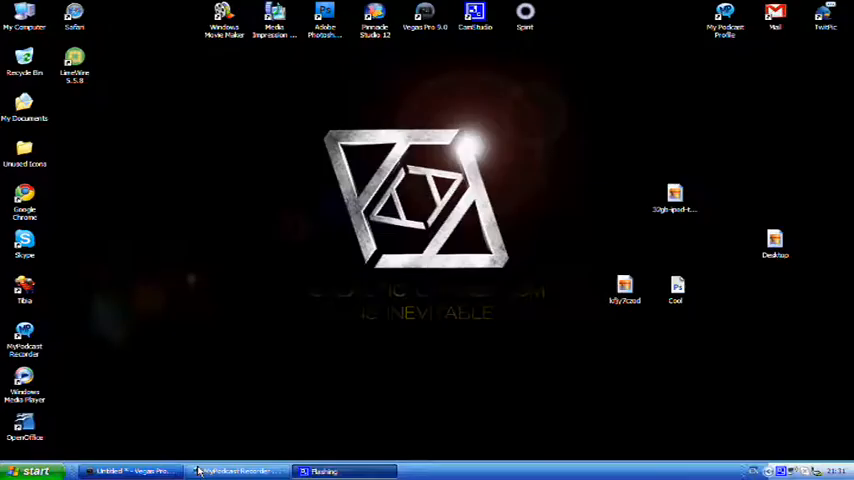
Drag the Apple logo picture from the desktop onto a new track beneath the Tutorials title
click(624, 288)
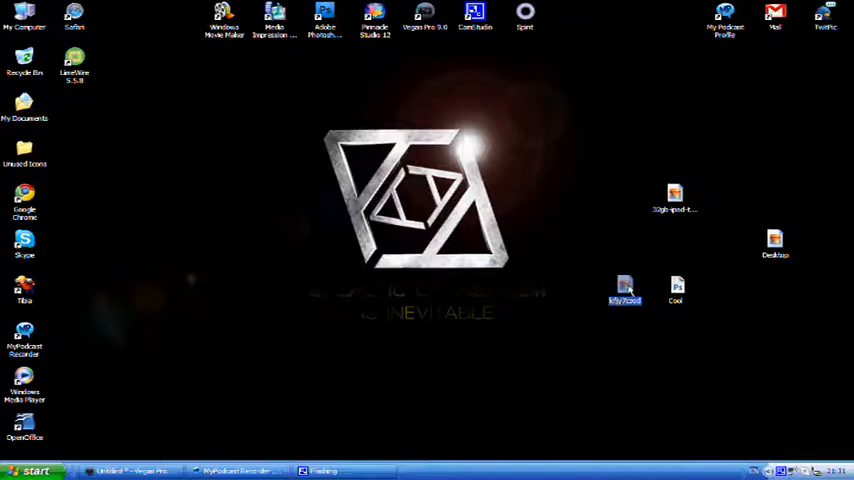
click(132, 468)
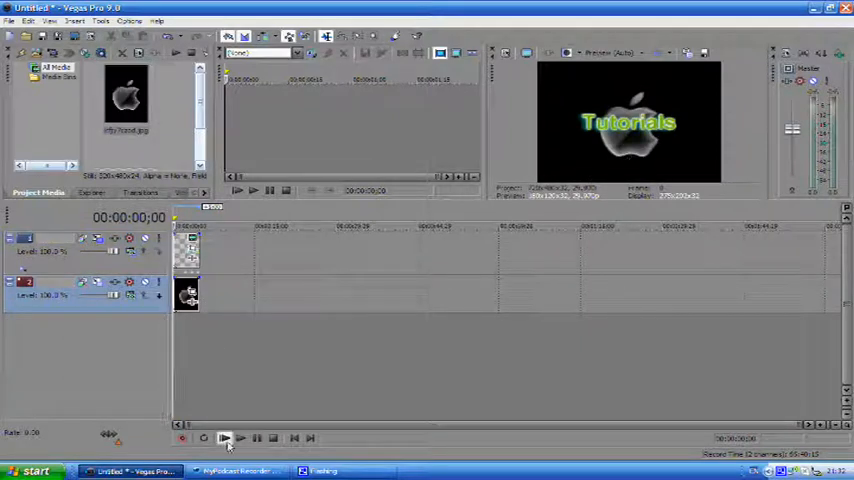
Use Event Pan/Crop to shrink the Apple logo and place it below the Tutorials text
click(228, 436)
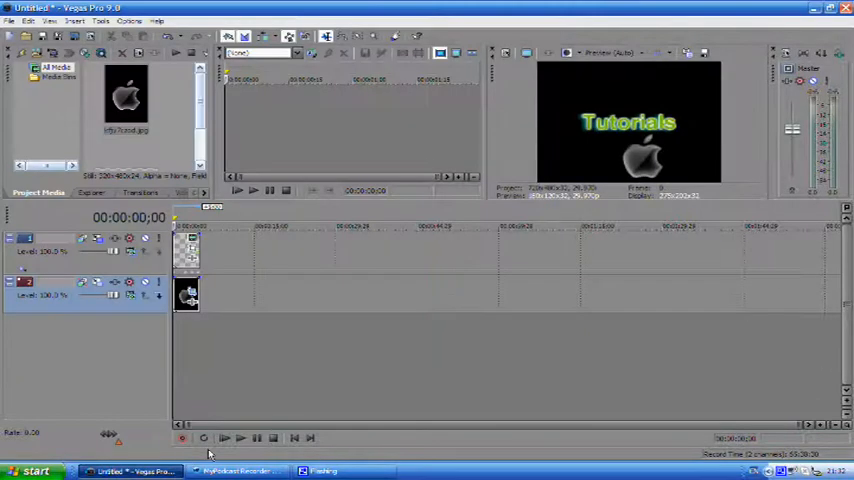
Park the playback position in the clips and minimize Vegas to show the desktop
click(234, 436)
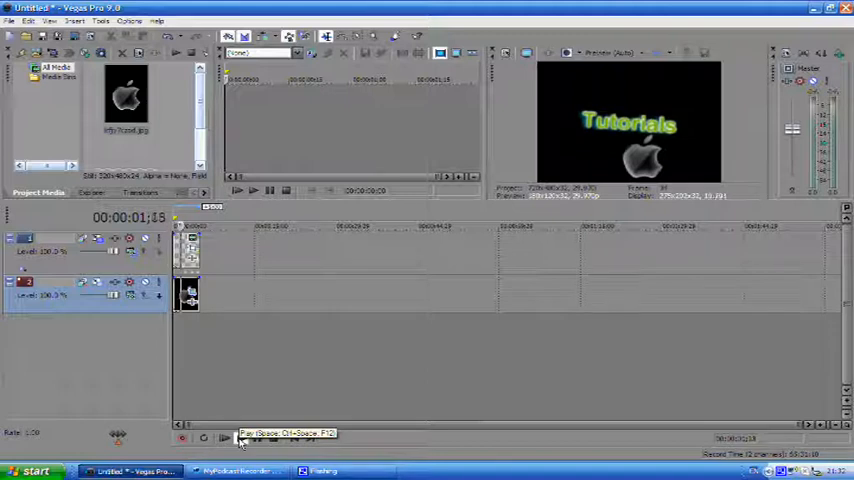
click(236, 436)
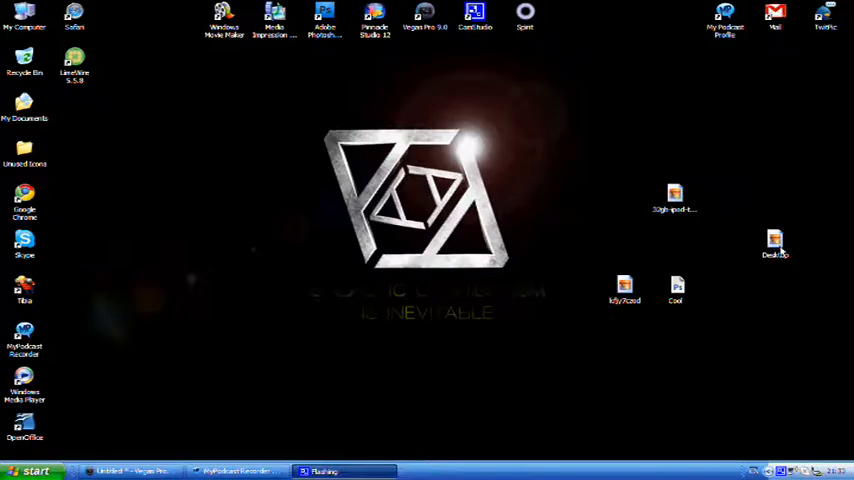
Import the gaming setup photo as a third track sized into the upper-left, then minimize Vegas
click(136, 466)
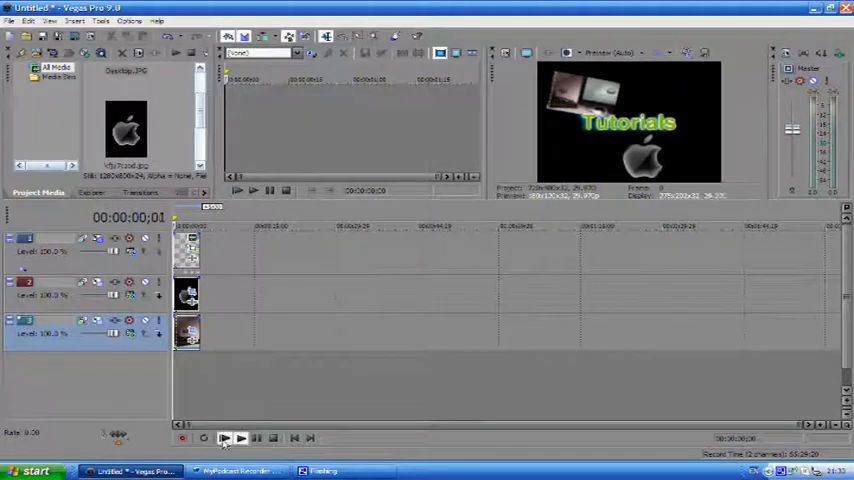
click(234, 436)
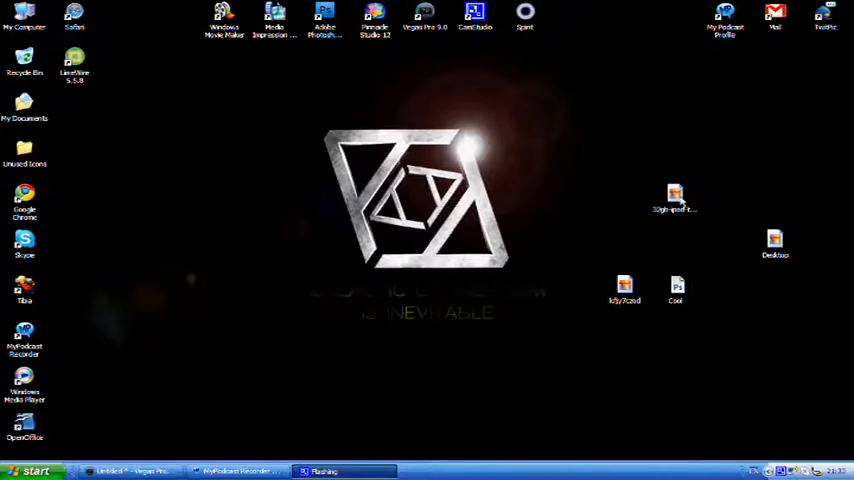
Import the iPhone photo as a fourth track shown small at left, then preview the composition
click(136, 468)
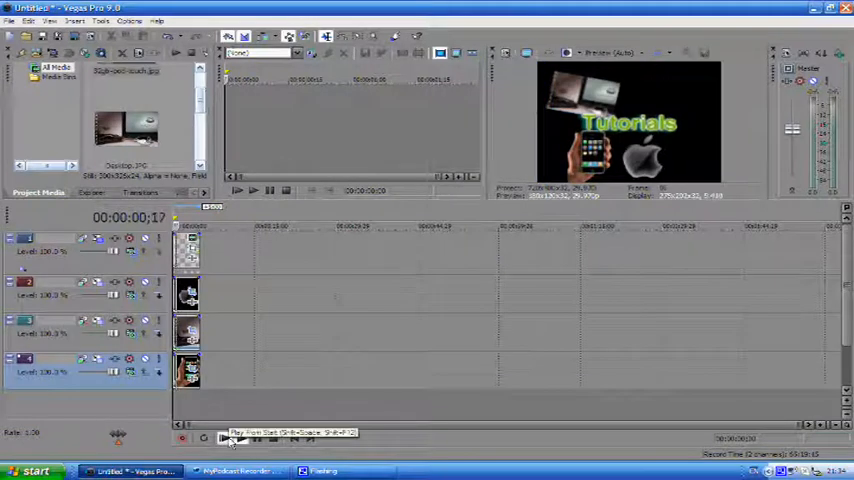
click(232, 436)
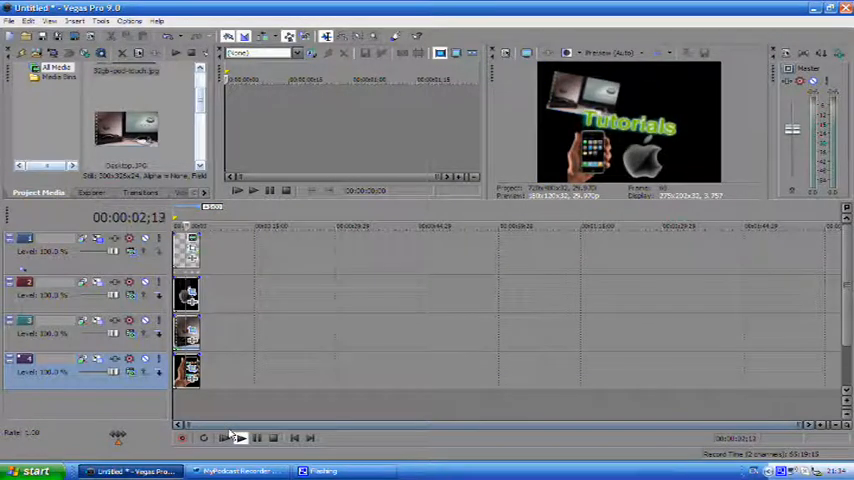